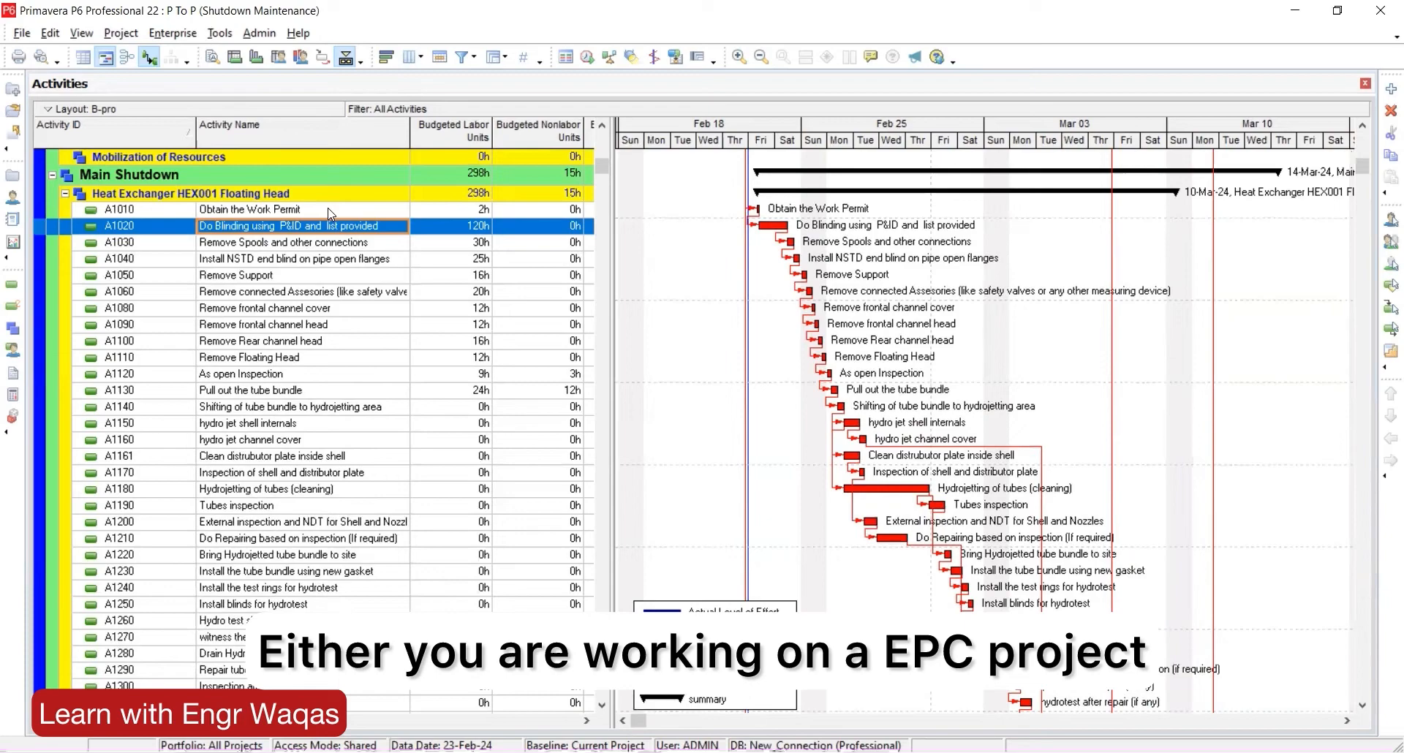
Review the shutdown activities, selecting Obtain the Work Permit and Remove Spools and other connections.
{"action": "scroll", "scroll_direction": "down", "scroll_amount": 3}
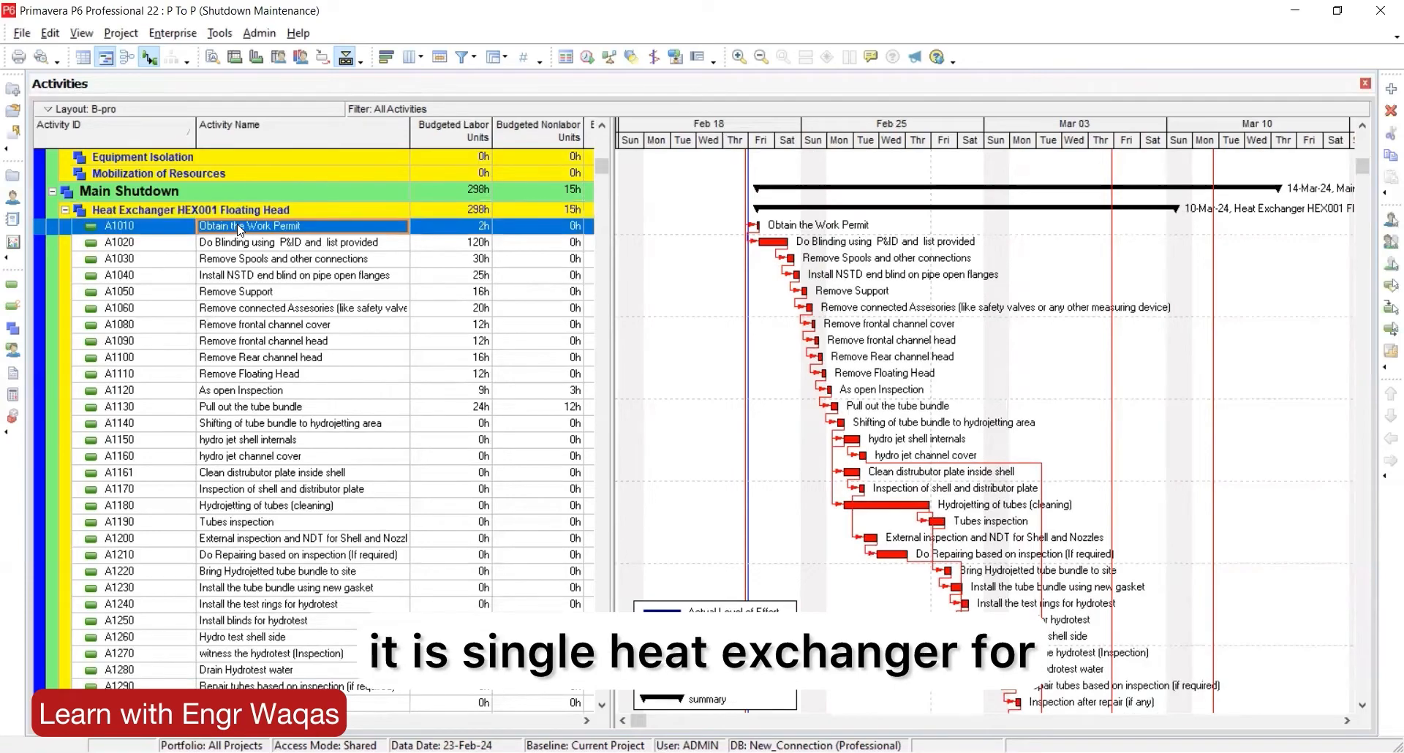
{"action": "left_click", "coordinate": [269, 241]}
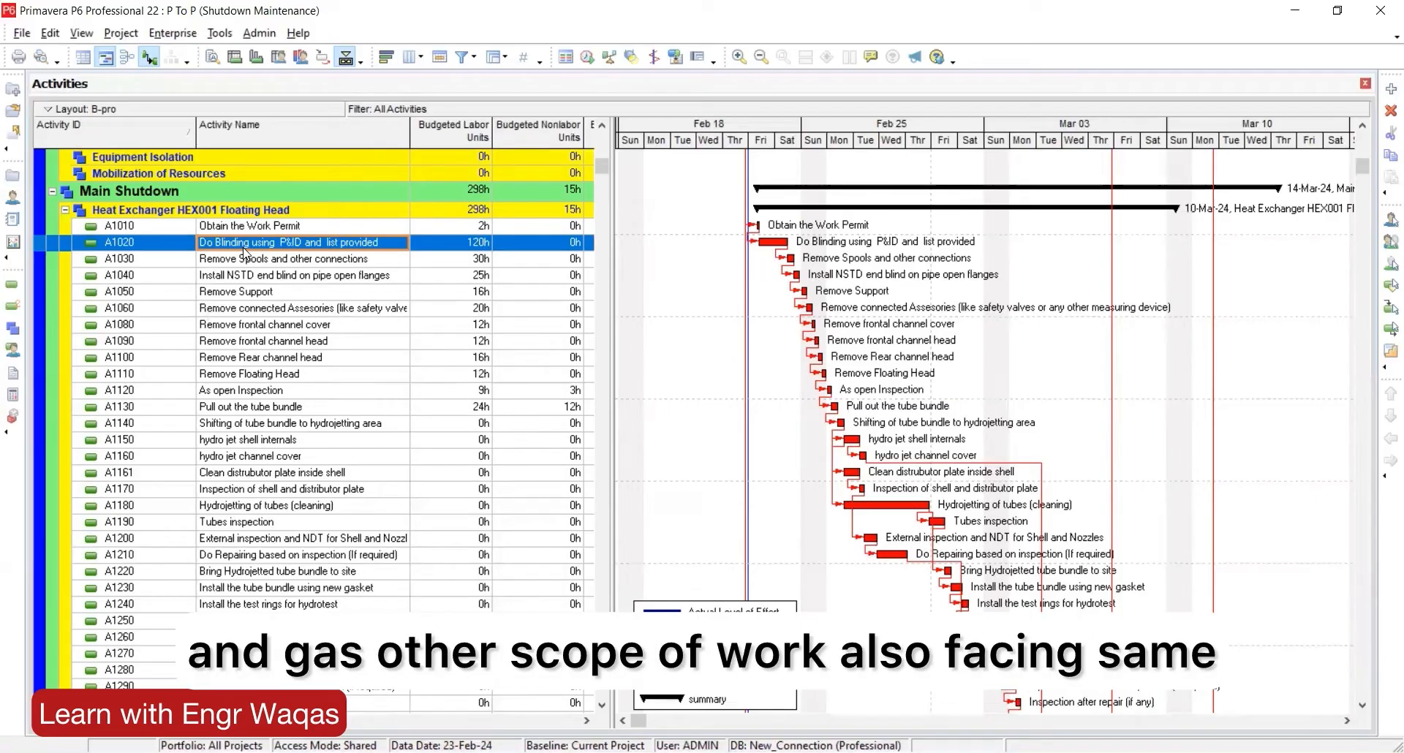
{"action": "left_click", "coordinate": [250, 225]}
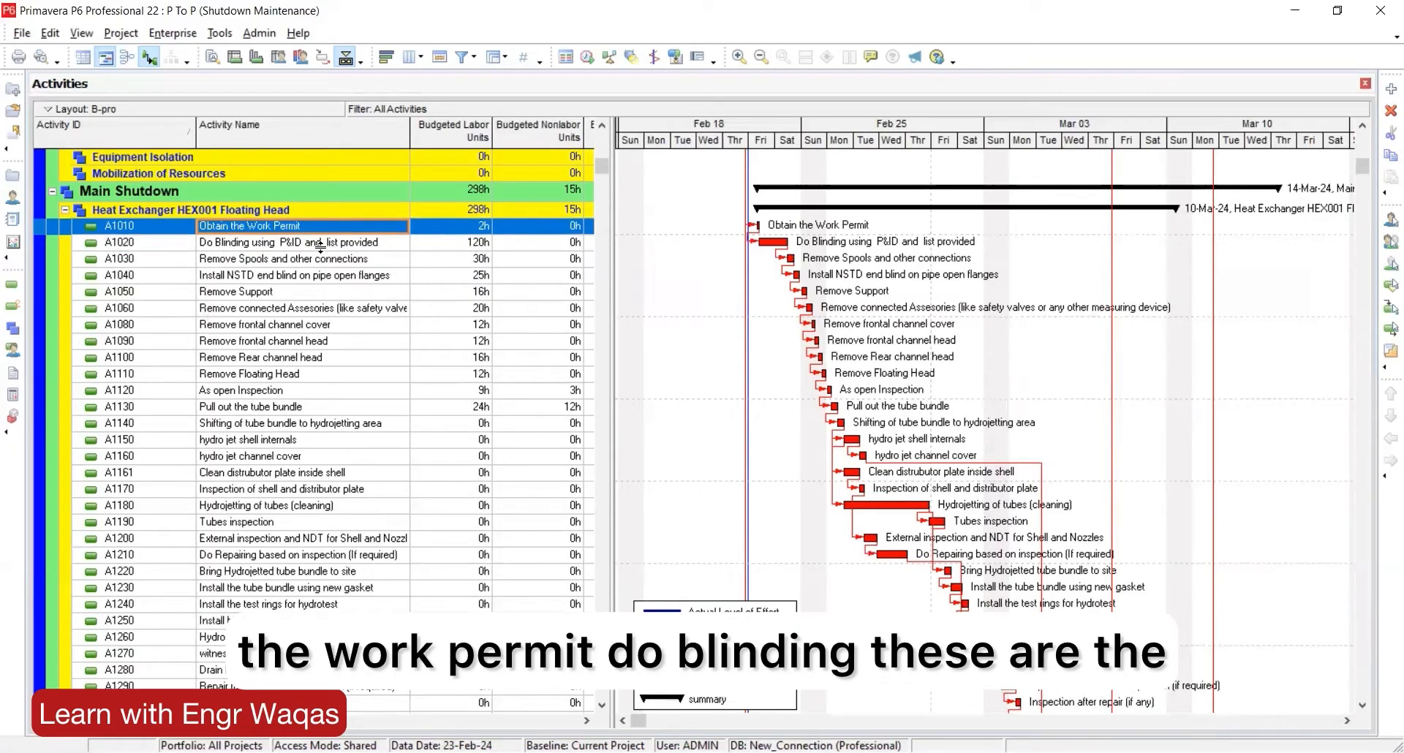
{"action": "left_click", "coordinate": [281, 259]}
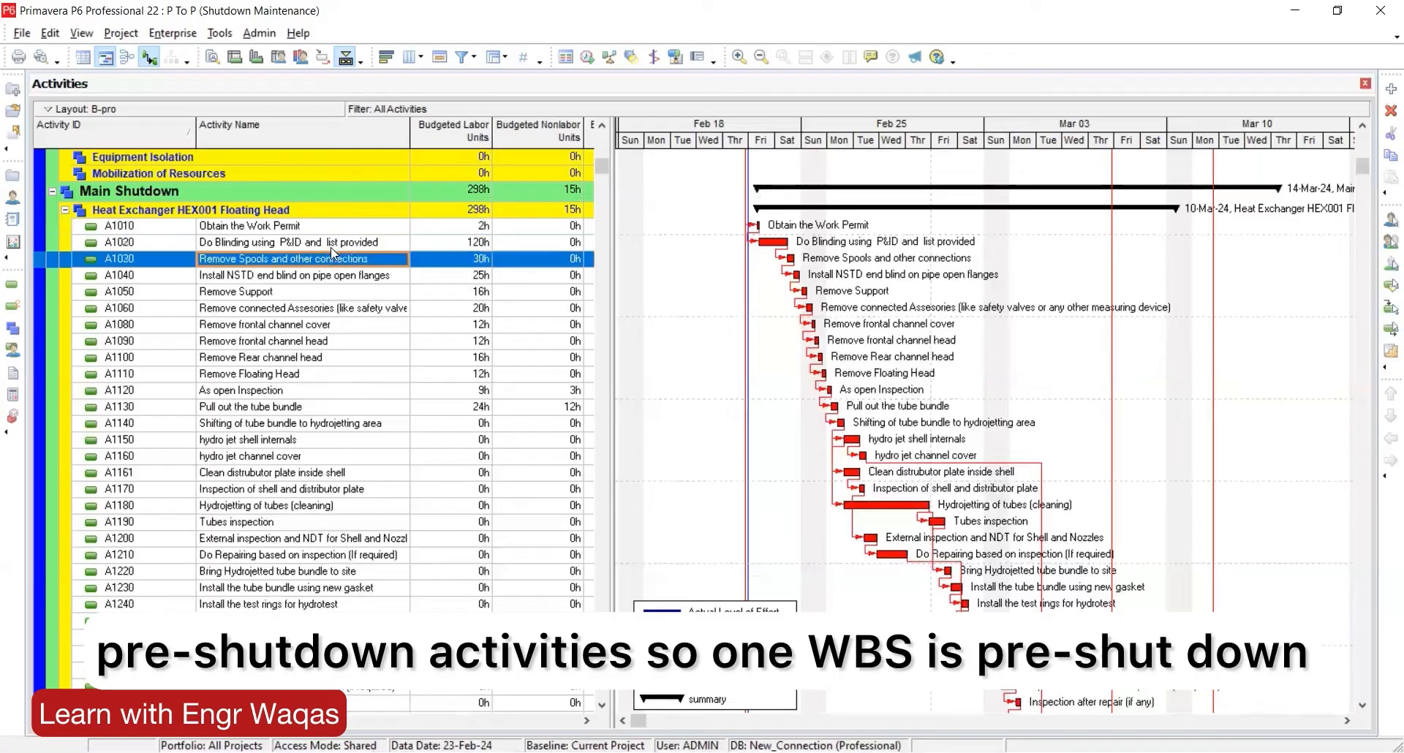
{"action": "left_click", "coordinate": [235, 291]}
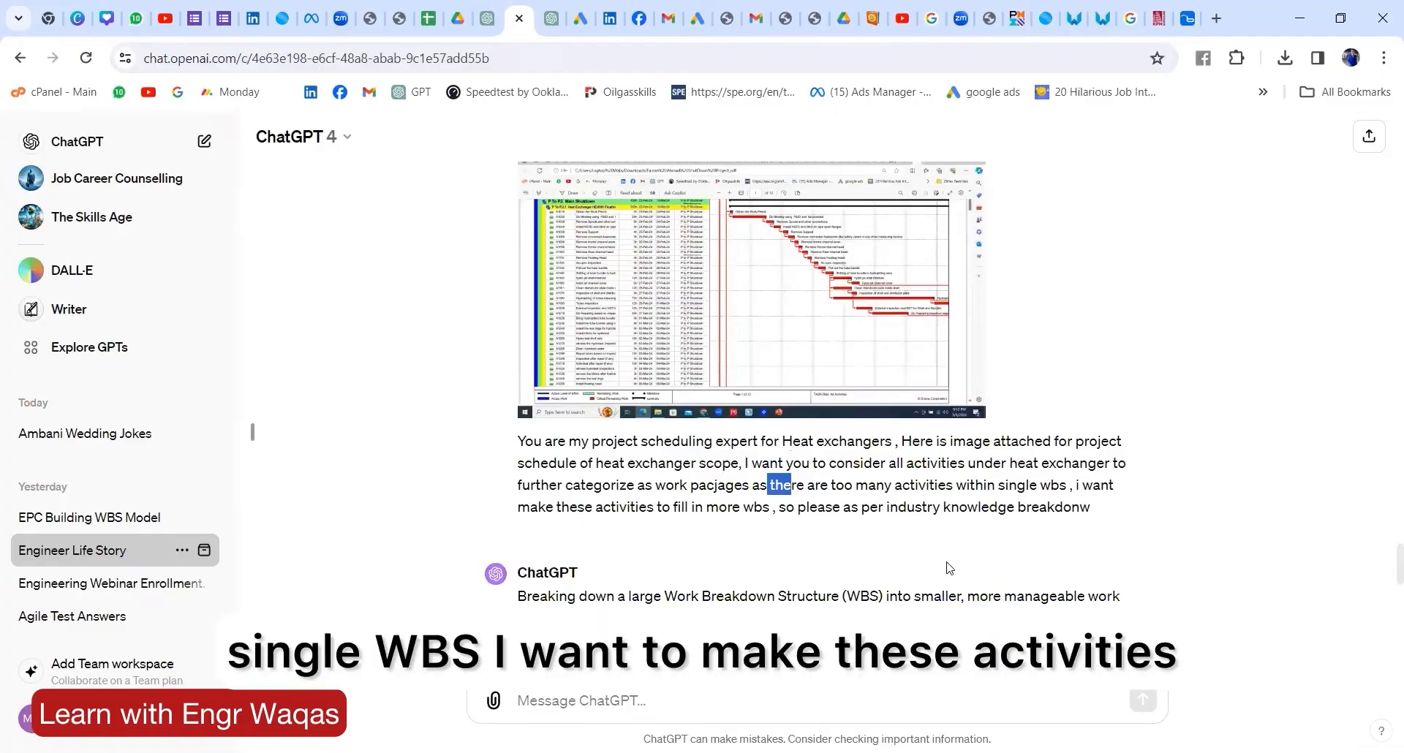
{"action": "scroll", "scroll_direction": "down", "scroll_amount": 3}
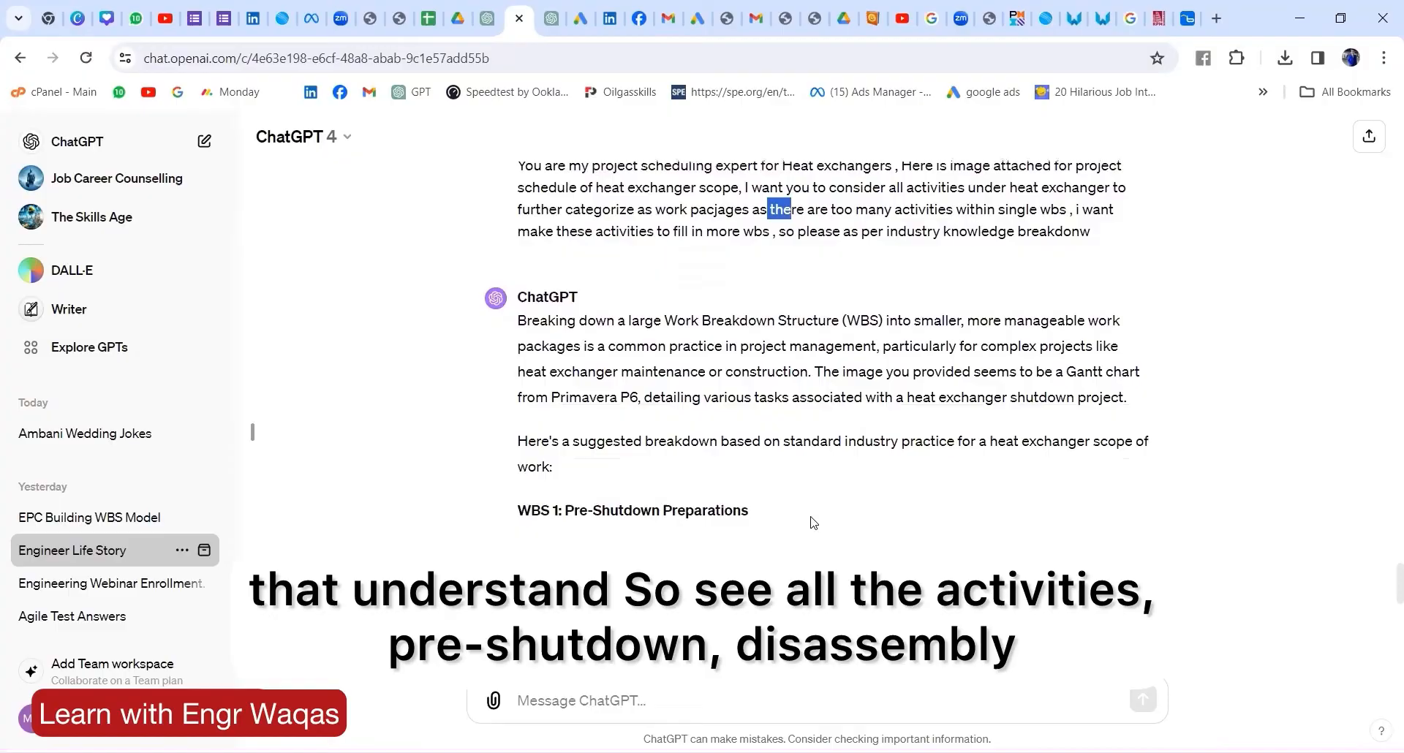
{"action": "scroll", "scroll_direction": "down", "scroll_amount": 3}
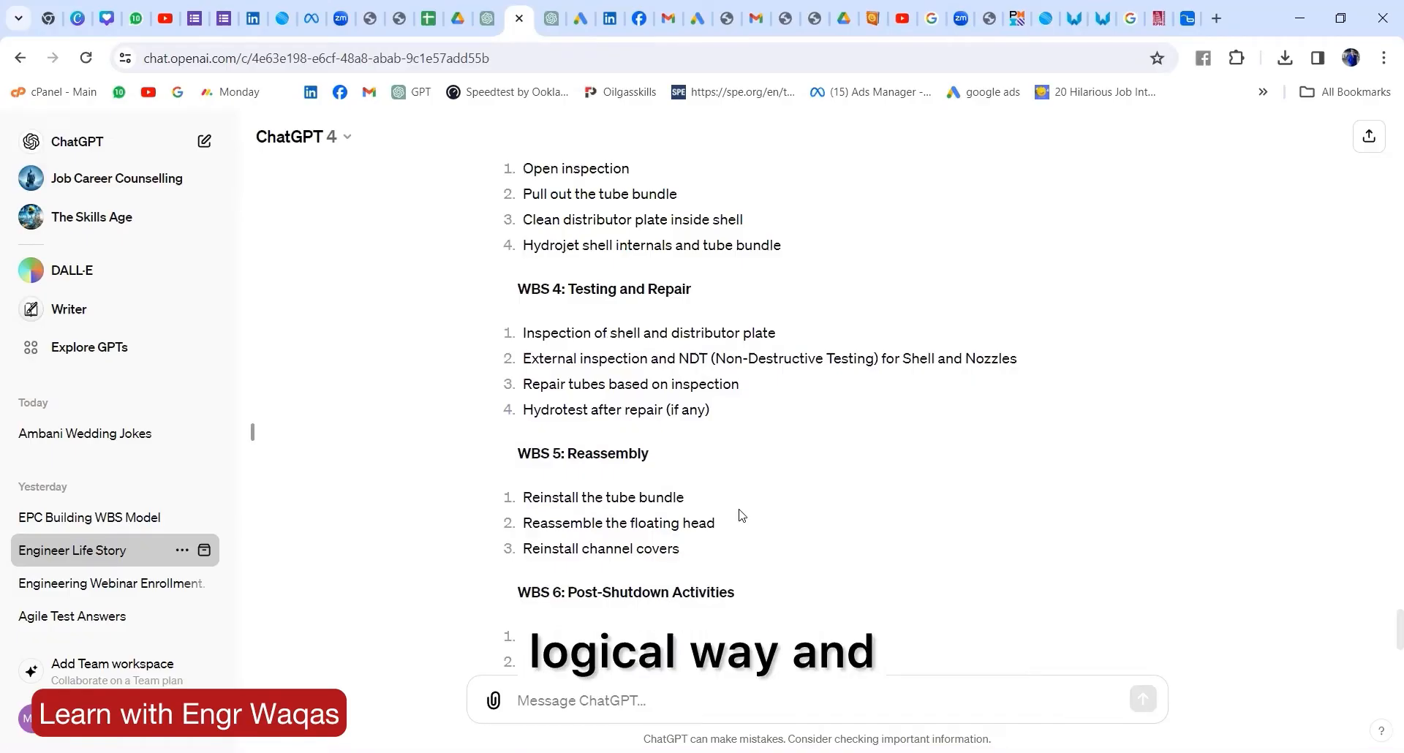
{"action": "scroll", "scroll_direction": "up", "scroll_amount": 3}
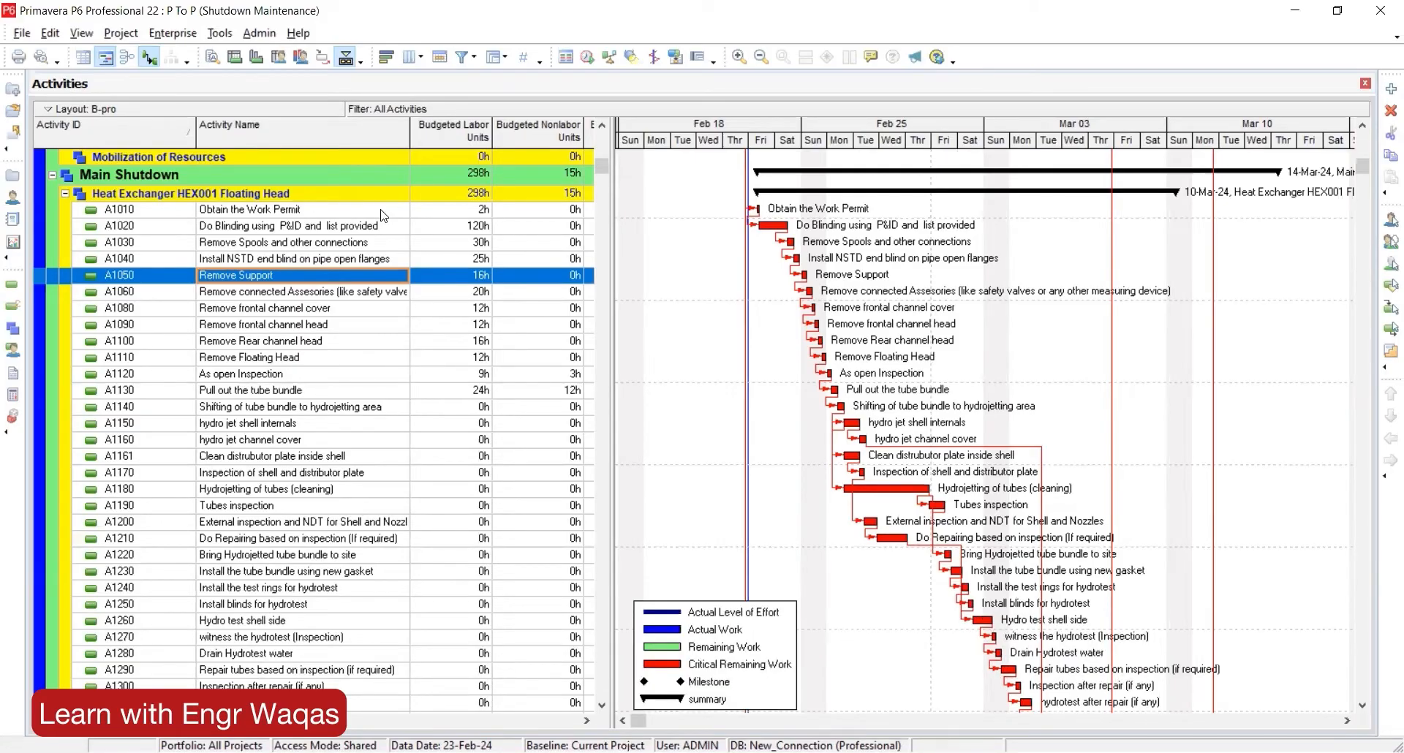
Scroll down the Activities table to the hydrotest and repair activities under the Heat Exchanger WBS.
{"action": "scroll", "scroll_direction": "down", "scroll_amount": 3}
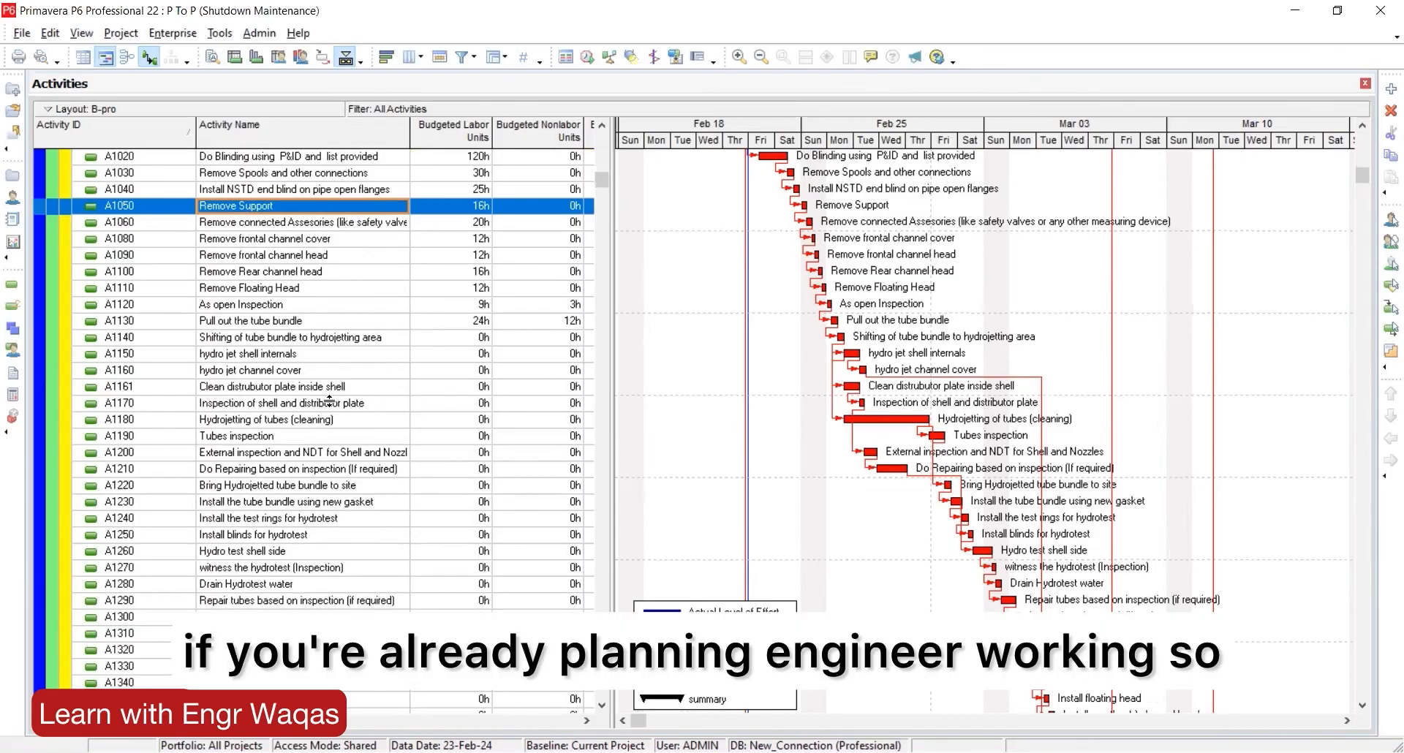